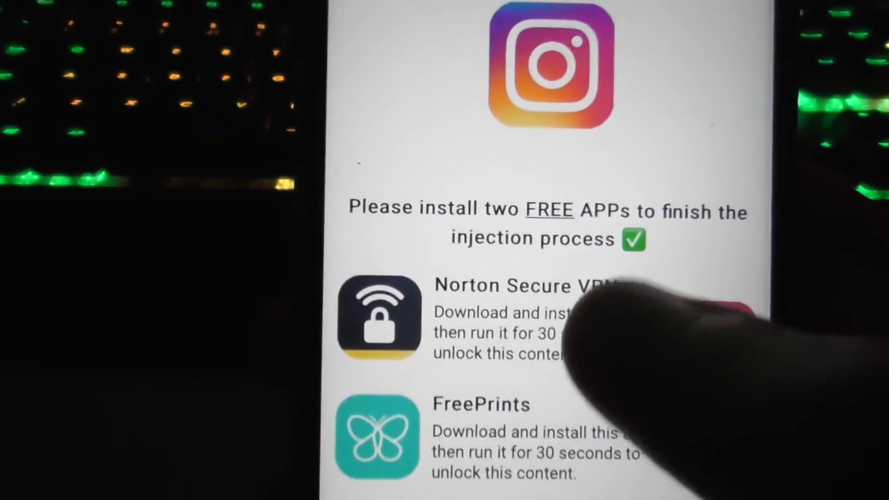
- Open the Norton Secure VPN – Proxy VPN App Store listing from the page's required-apps list
{"action": "left_click", "coordinate": [511, 318]}
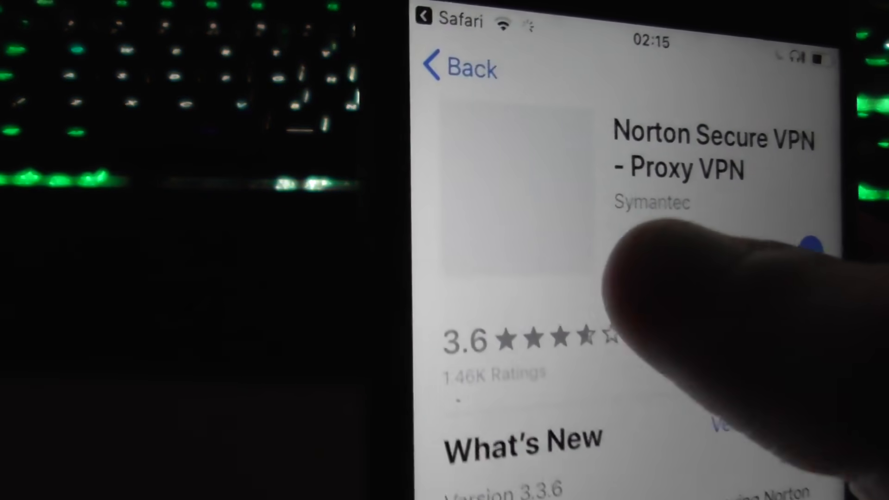